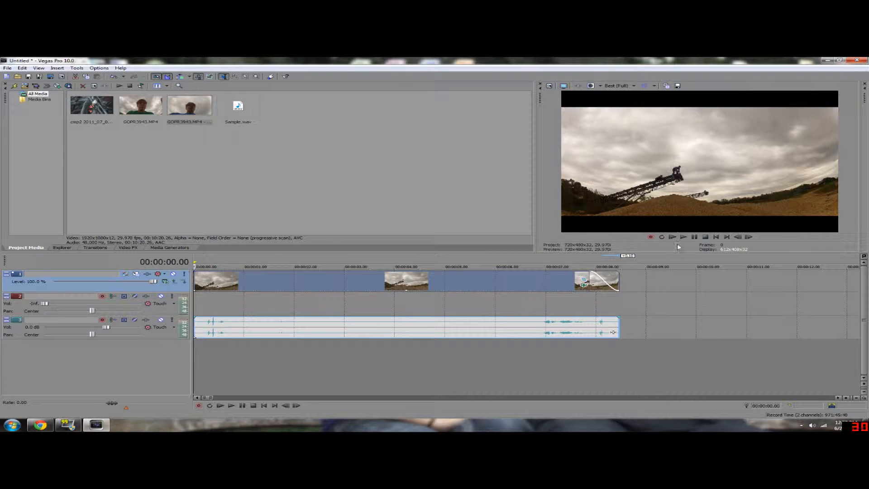
{"action": "mouse_move", "coordinate": [683, 237]}
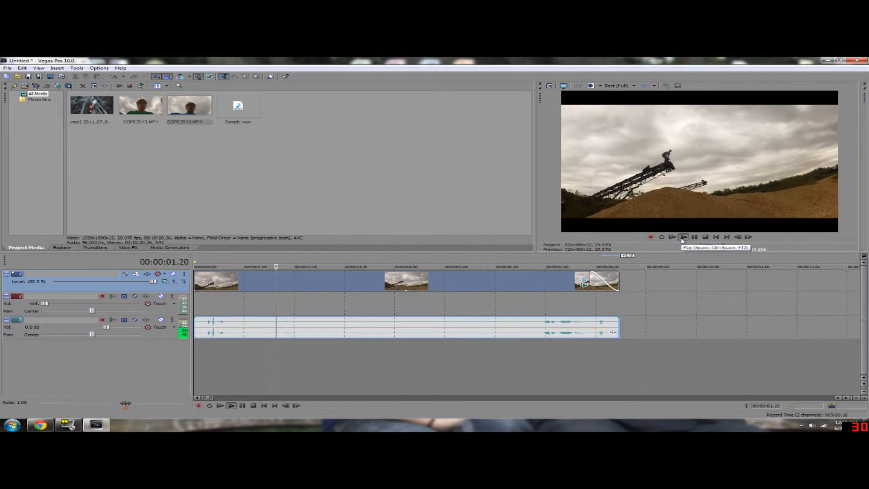
Play the eight-second GoPro timeline through to the end of the clip.
{"action": "left_click", "coordinate": [683, 236]}
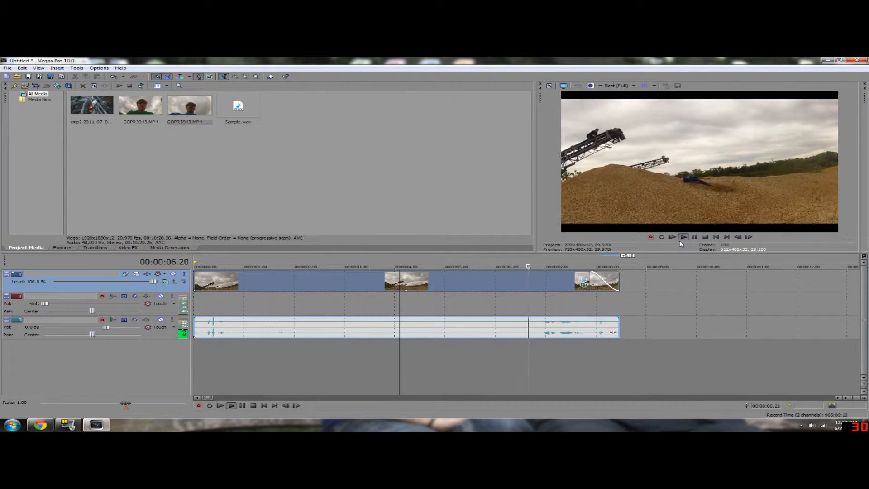
{"action": "left_click", "coordinate": [683, 237]}
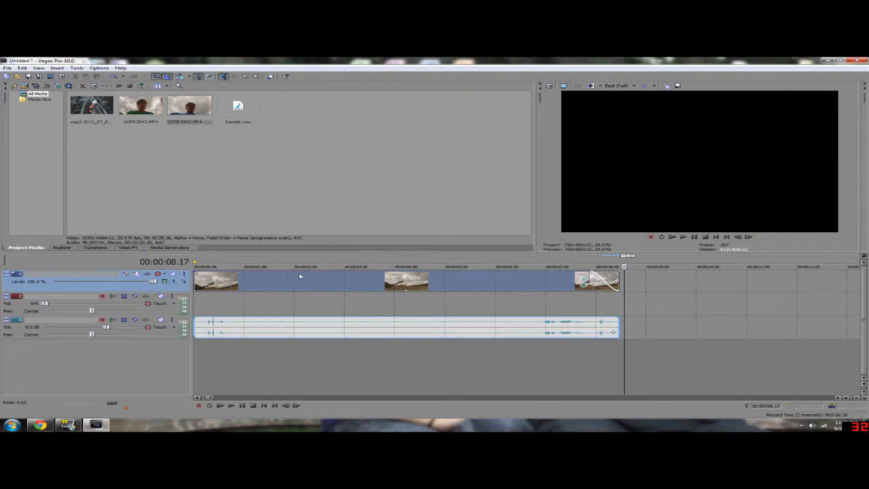
Park the timeline cursor at about 00:00:00.27, near the clip's opening crane shot.
{"action": "right_click", "coordinate": [299, 276]}
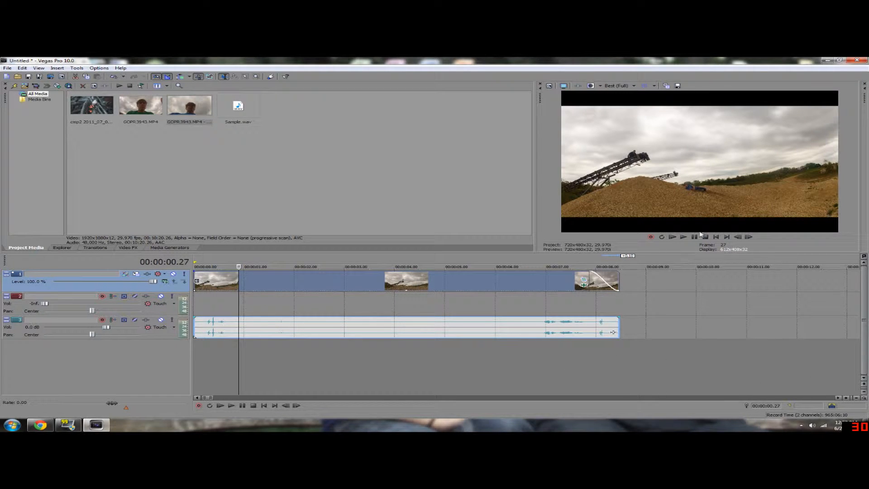
{"action": "mouse_move", "coordinate": [683, 237]}
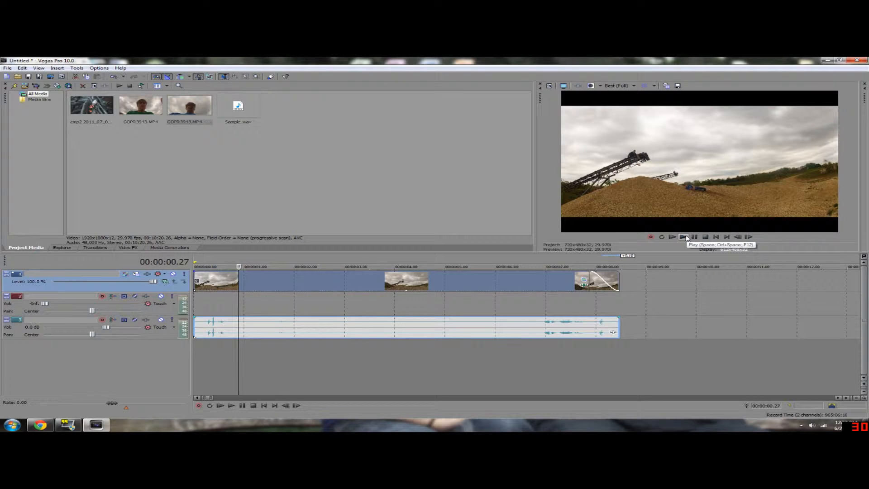
Play a short stretch past two seconds, then stop so playback returns to 00:00:00.27.
{"action": "left_click", "coordinate": [672, 236]}
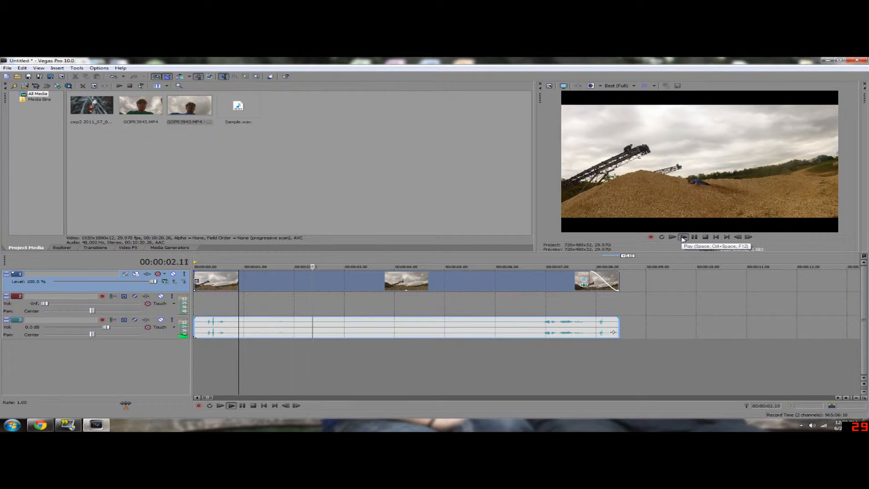
{"action": "left_click", "coordinate": [683, 237]}
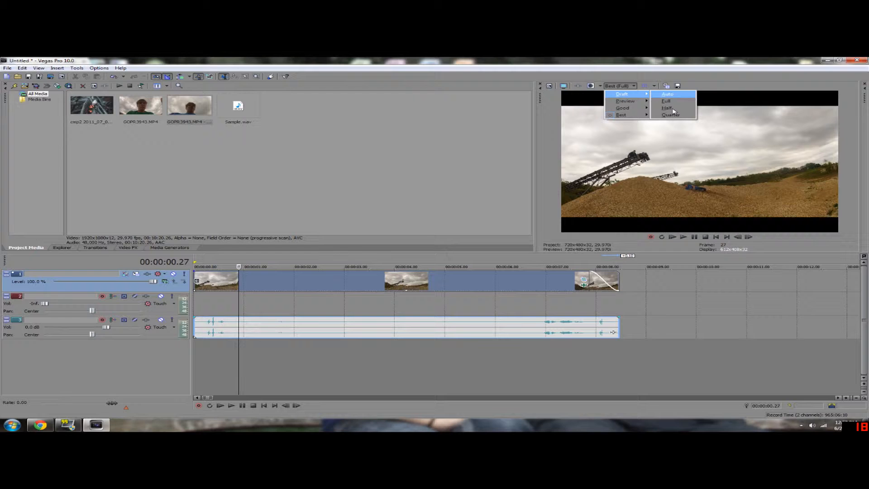
Preview the clip at Draft (Quarter), then switch preview quality back to Best (Full).
{"action": "left_click", "coordinate": [671, 115]}
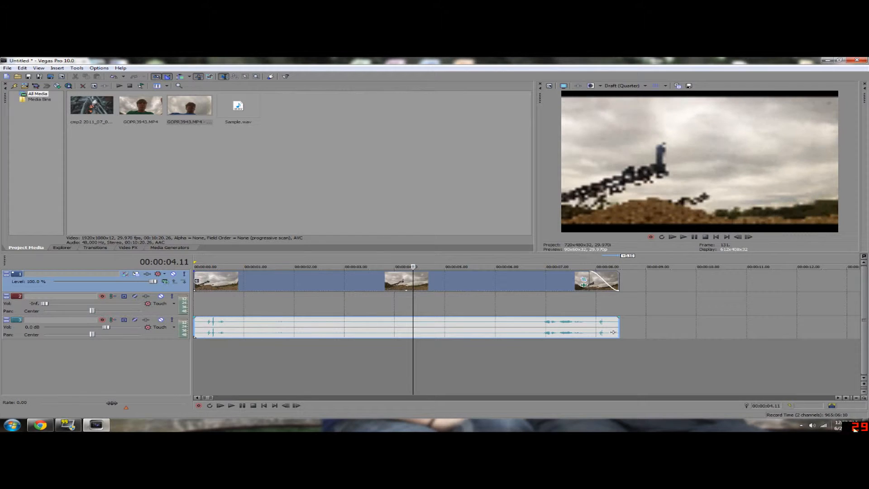
{"action": "mouse_move", "coordinate": [623, 89]}
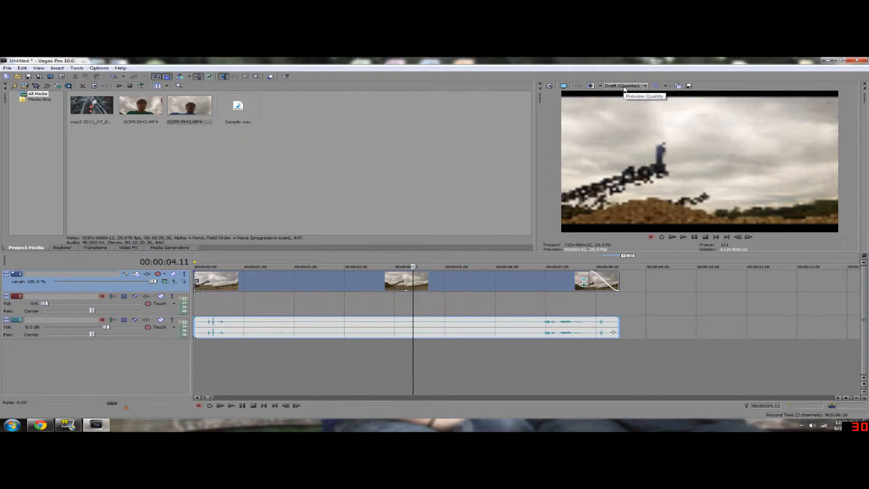
{"action": "left_click", "coordinate": [644, 85]}
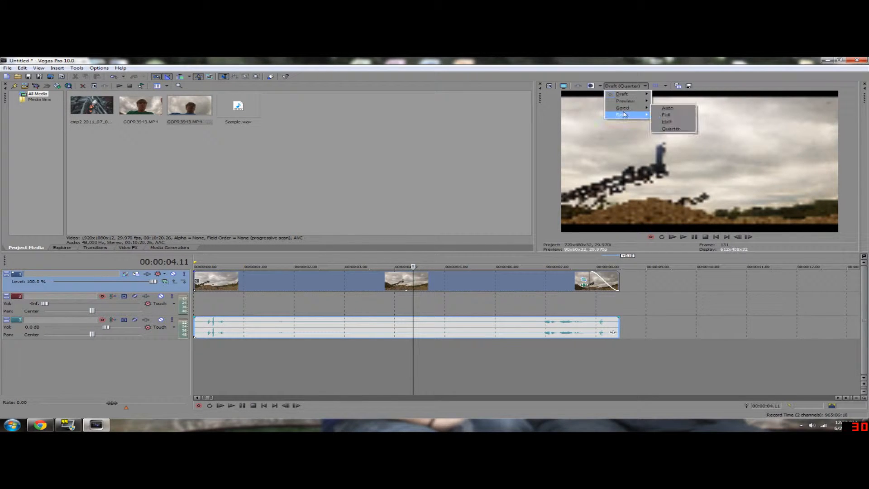
{"action": "left_click", "coordinate": [666, 114]}
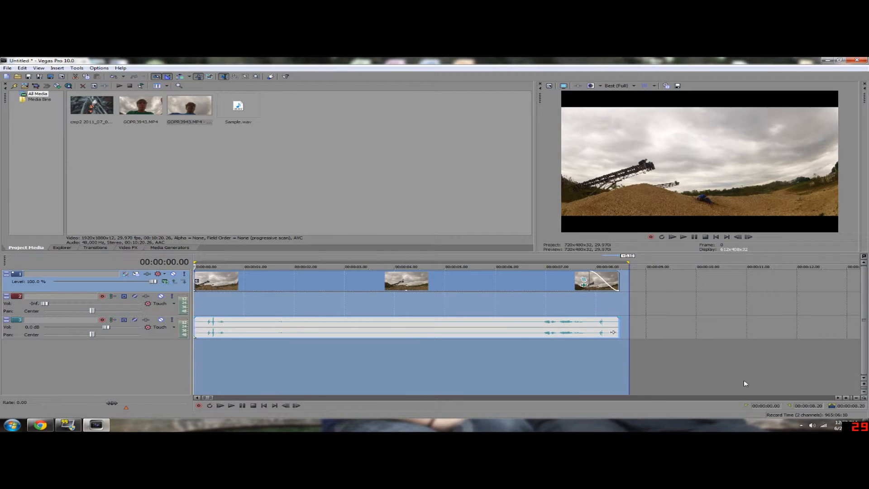
Select the GoPro clip's video event together with its grouped audio event.
{"action": "left_click", "coordinate": [549, 262]}
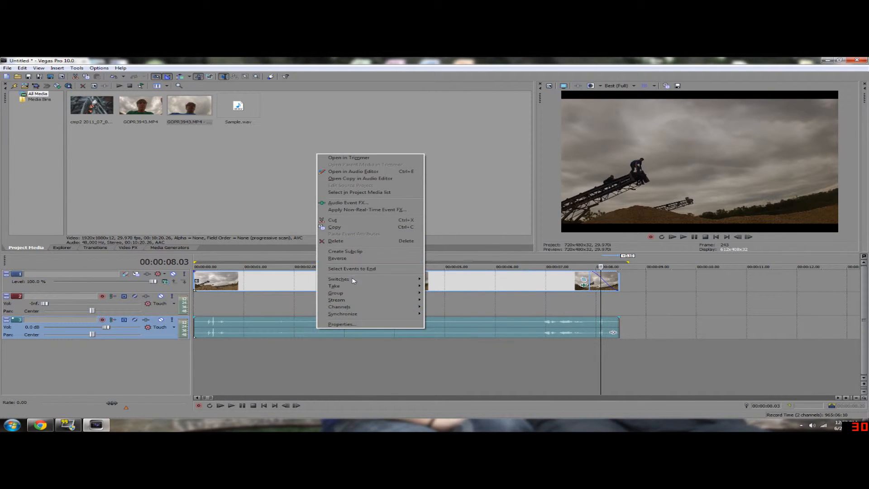
{"action": "mouse_move", "coordinate": [338, 259]}
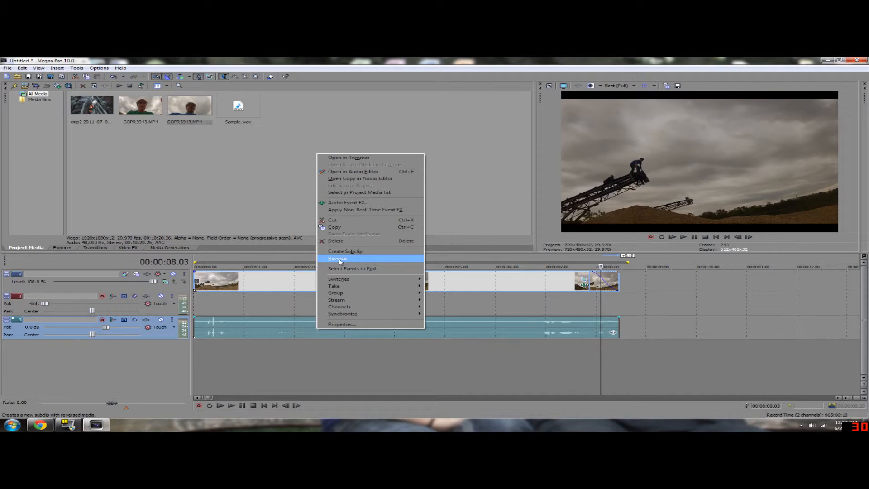
Reverse the selected video and audio events into reversed subclips.
{"action": "left_click", "coordinate": [337, 258]}
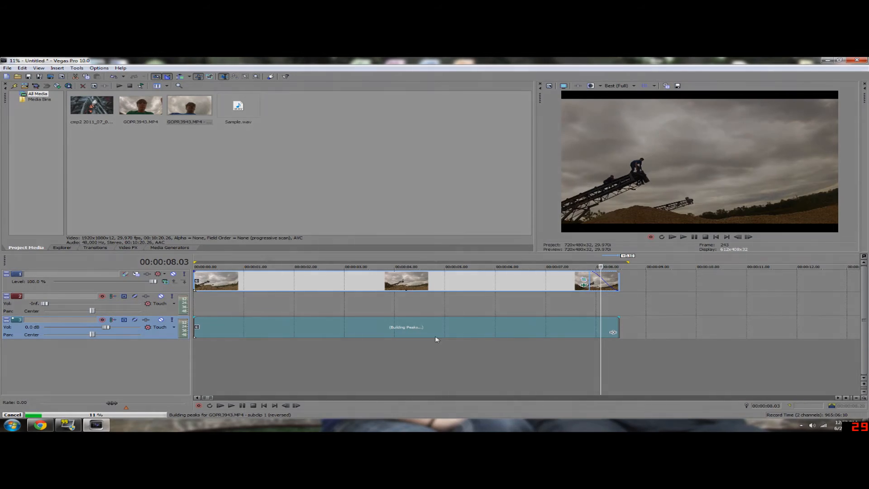
{"action": "left_click", "coordinate": [12, 414]}
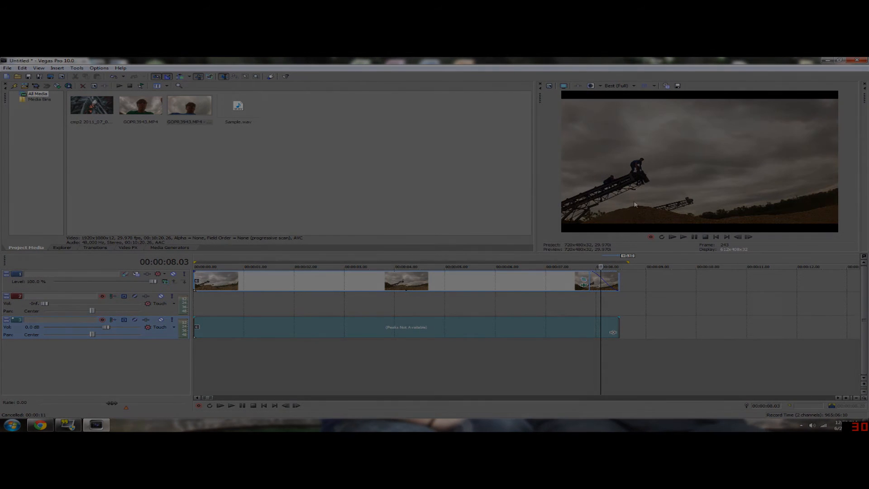